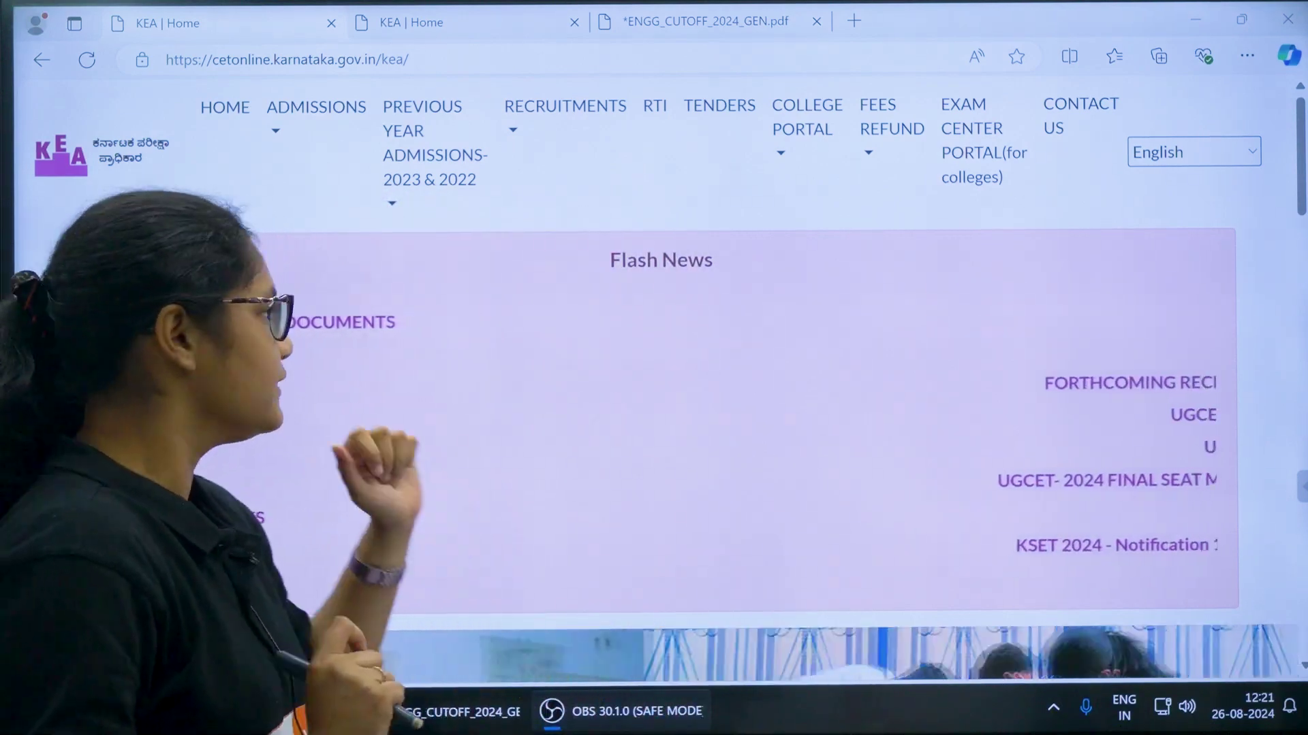
Step: Go to the UGCET-2024 admissions page from the KEA home page
left_click(315, 108)
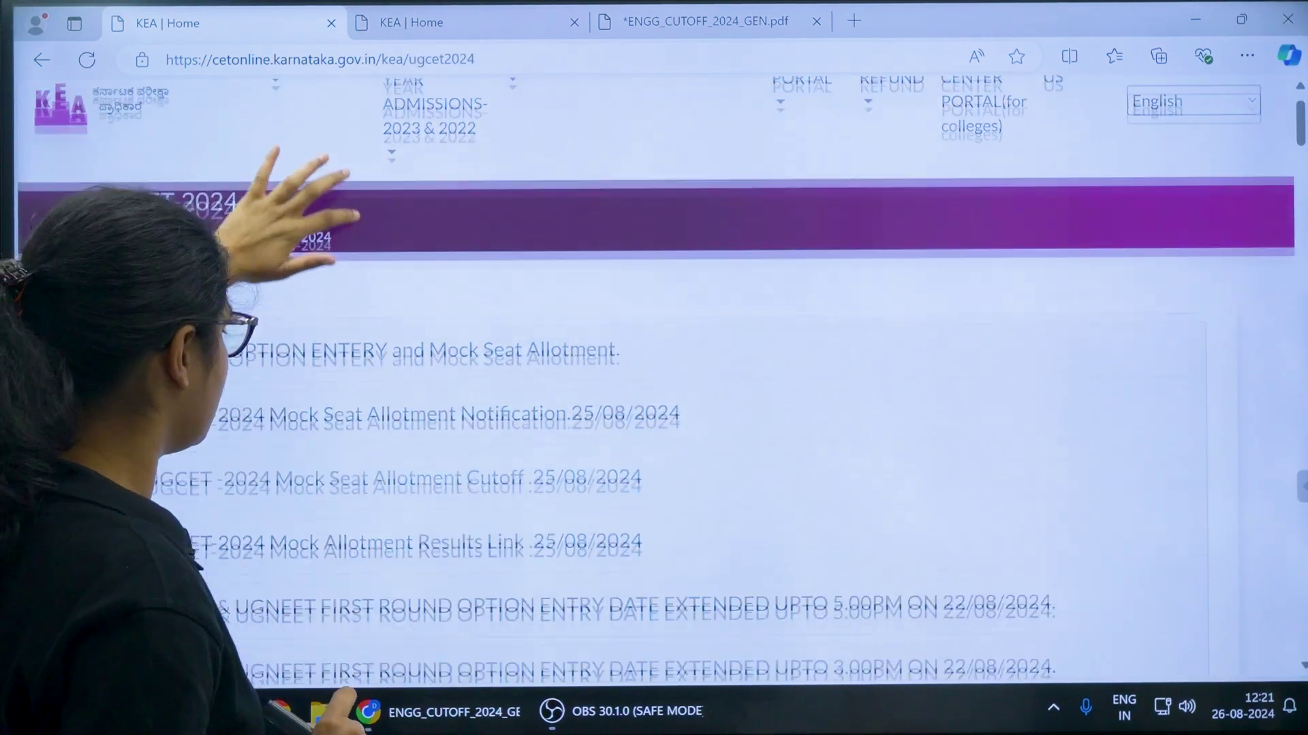
scroll("down", 3)
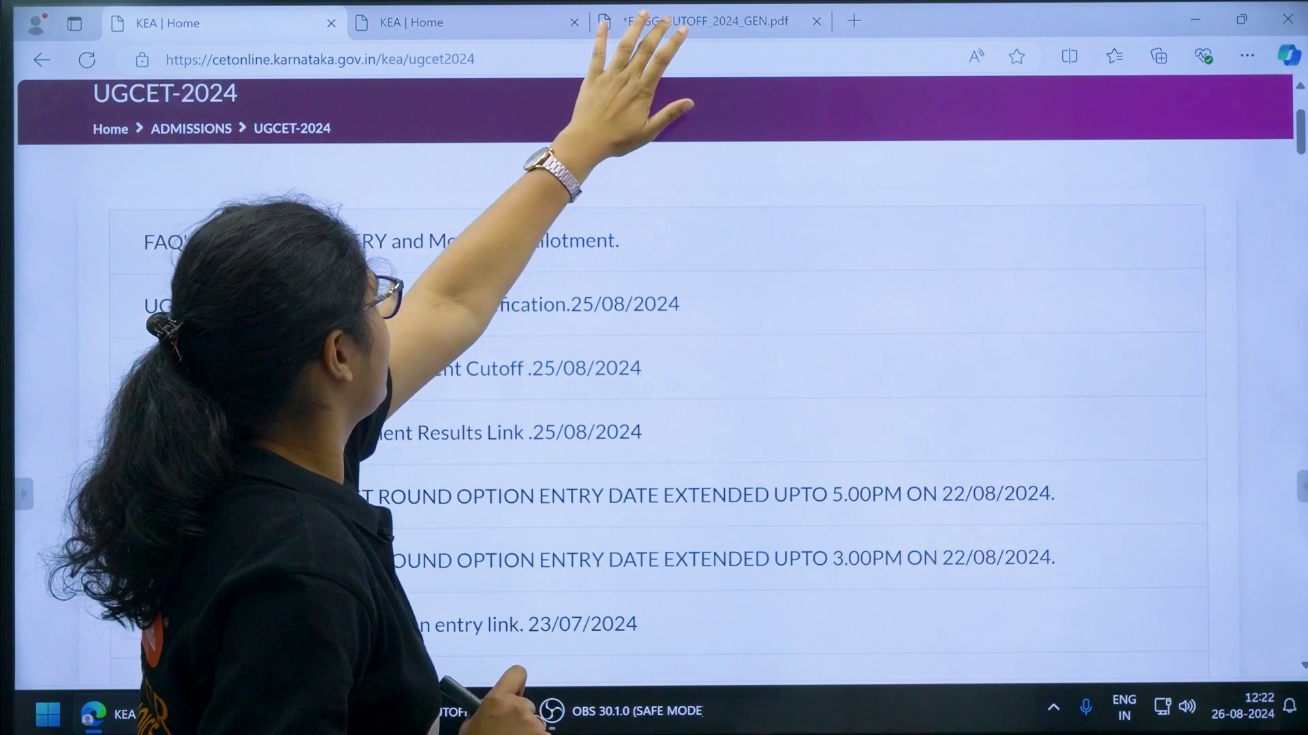
Step: Switch to the ENGG_CUTOFF_2024_GEN.pdf tab showing the General cutoff ranks, page 1 of 51
left_click(705, 20)
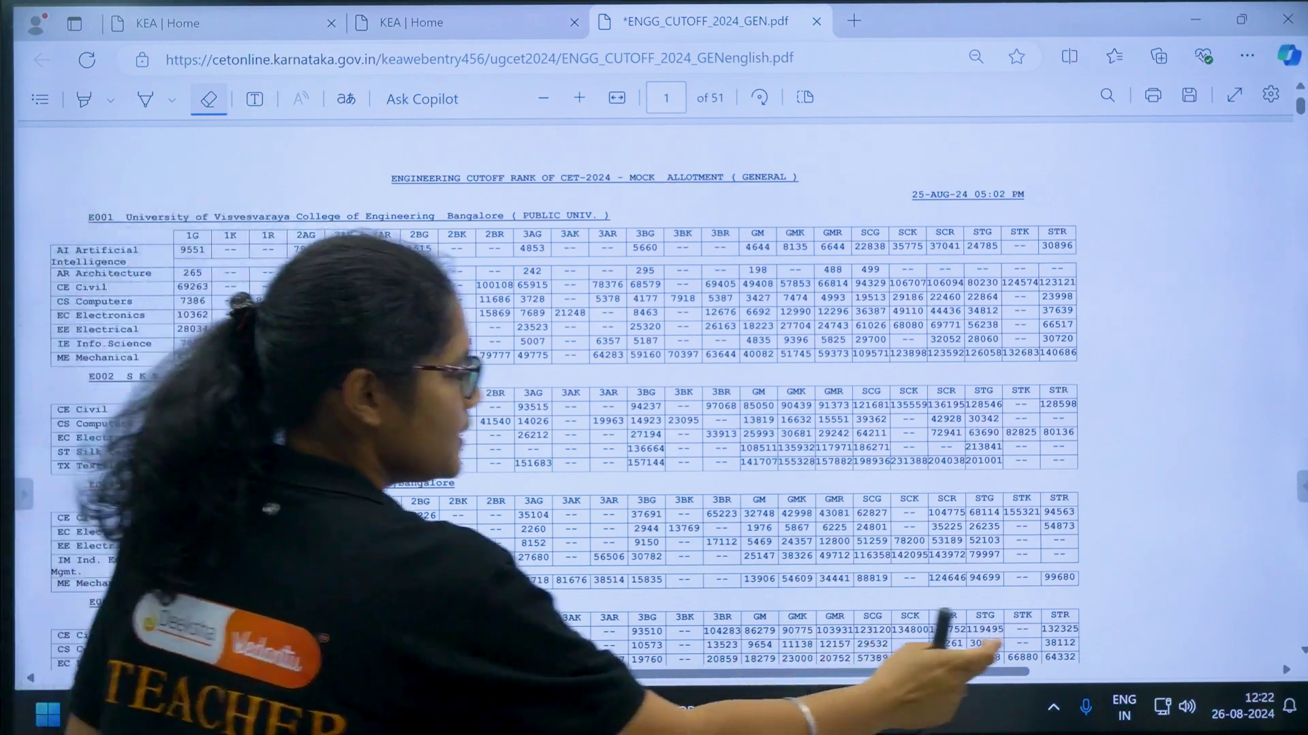
Step: Scroll to E005 R. V. College of Engineering's branch cutoffs and show the Draw pen colour choices
scroll("down", 3)
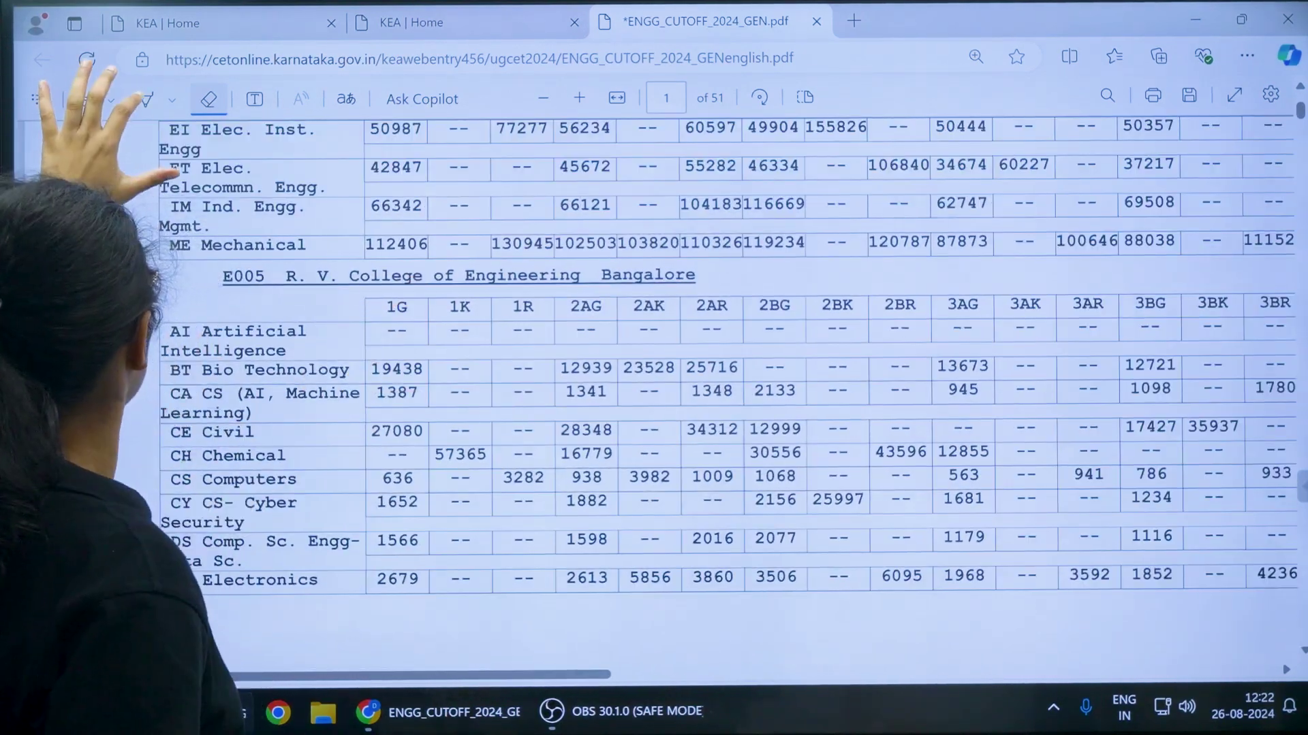
left_click(131, 99)
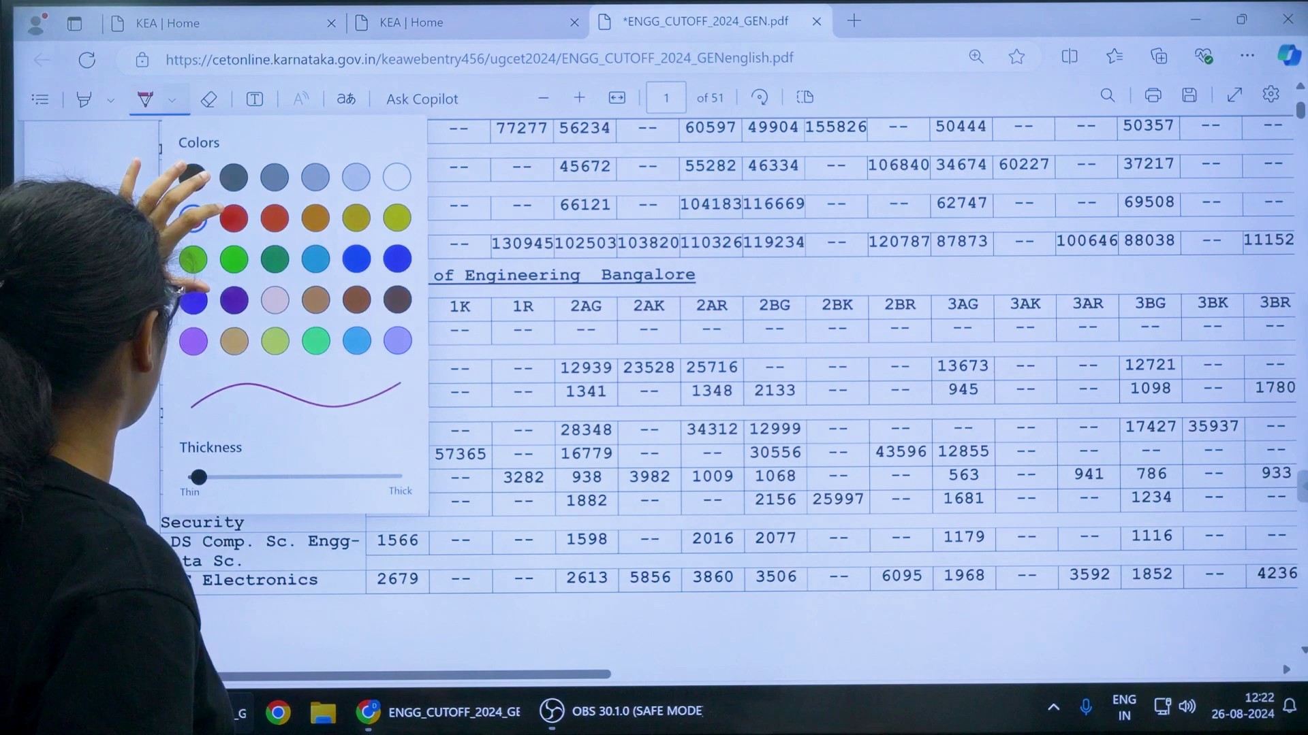